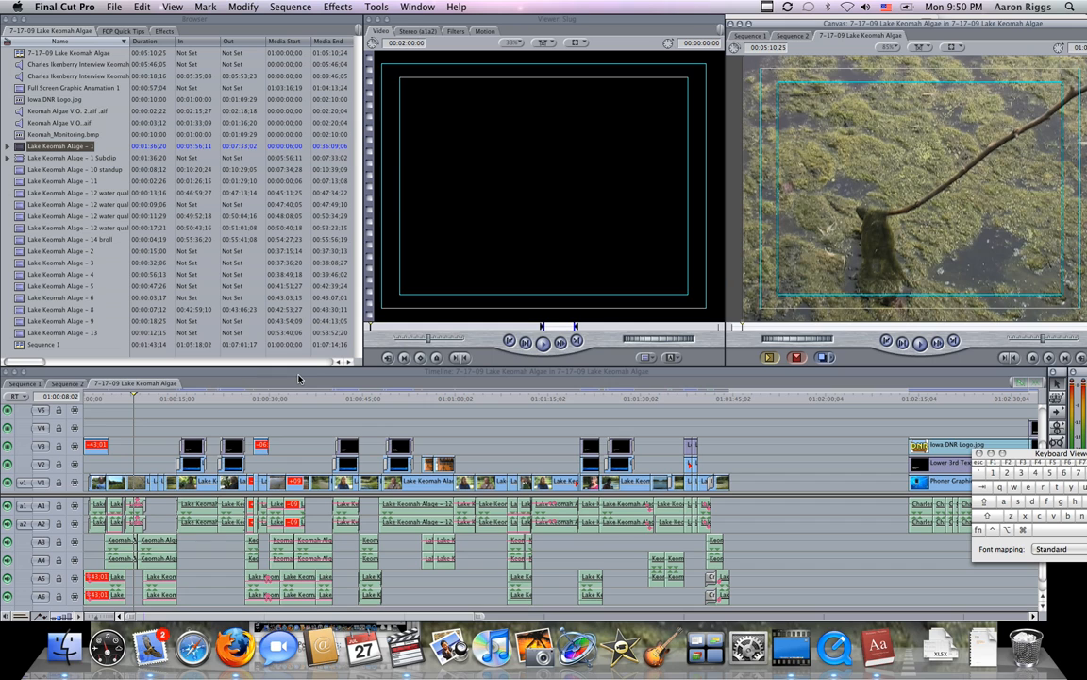
Set the video playback destination to Digital Cinema Desktop Preview from the View settings
left_click(173, 8)
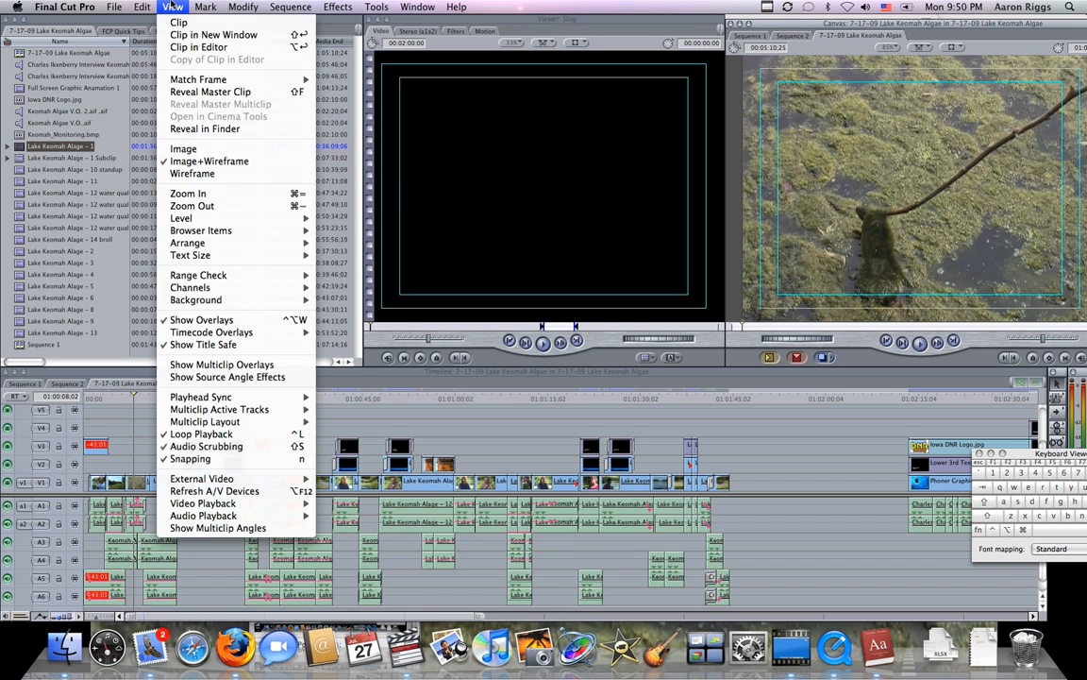
mouse_move(202, 503)
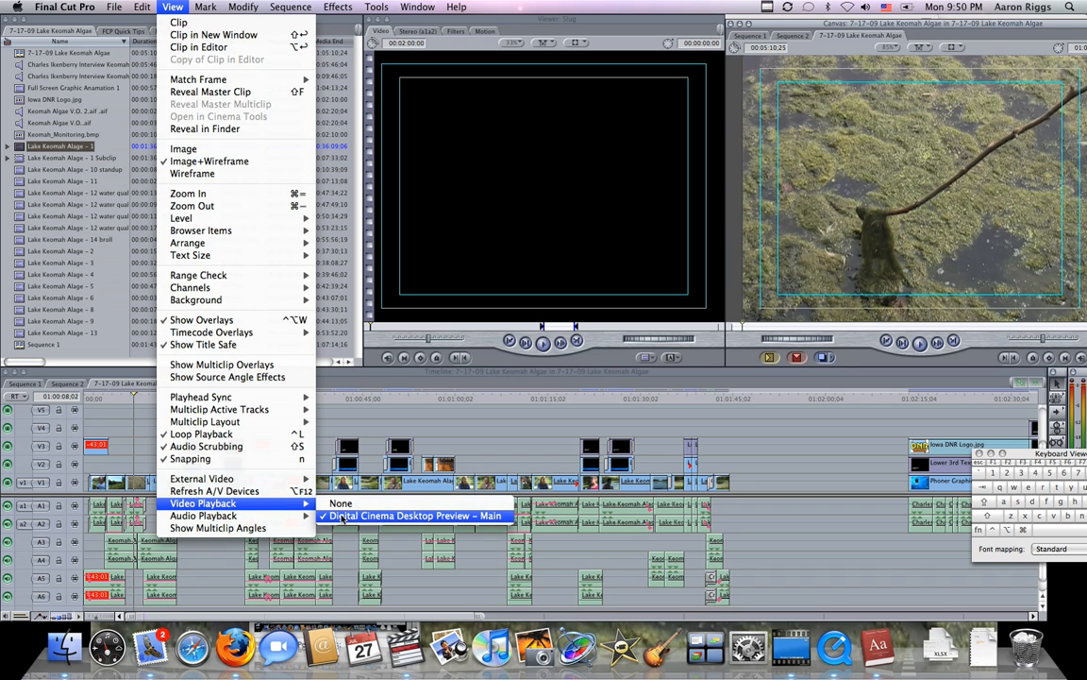
left_click(416, 515)
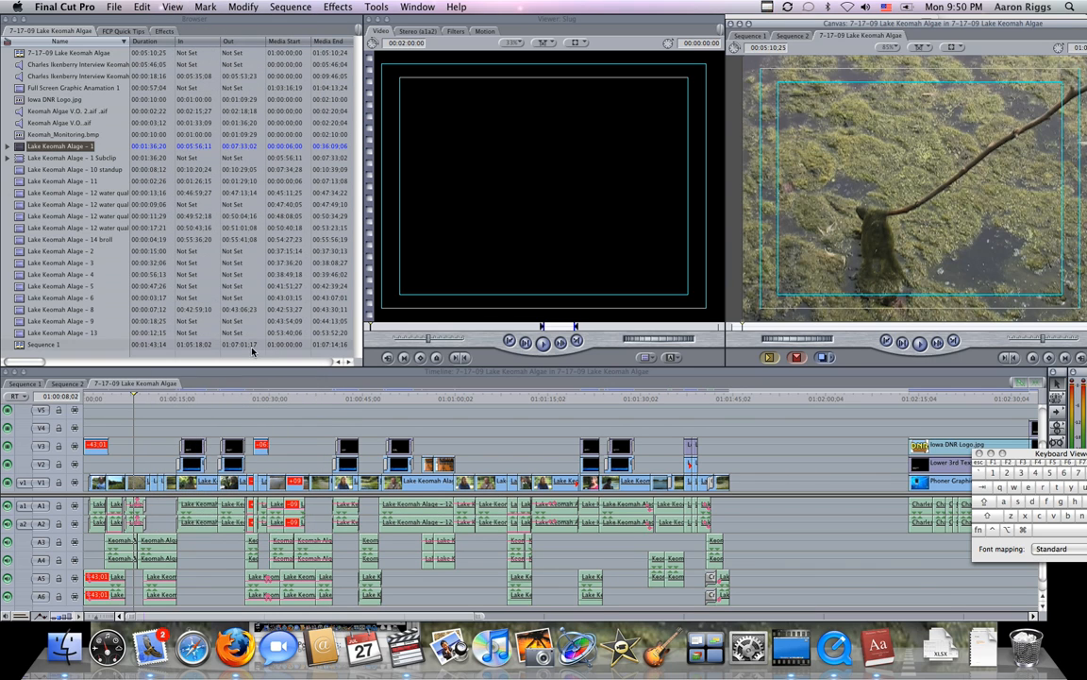
left_click(173, 8)
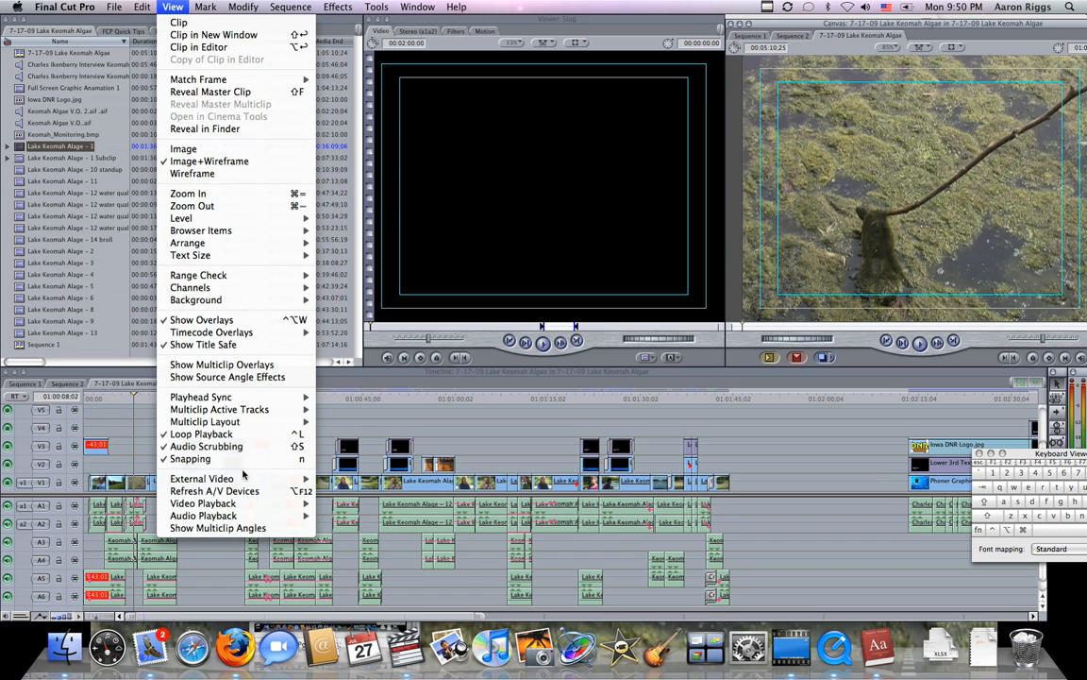
mouse_move(202, 479)
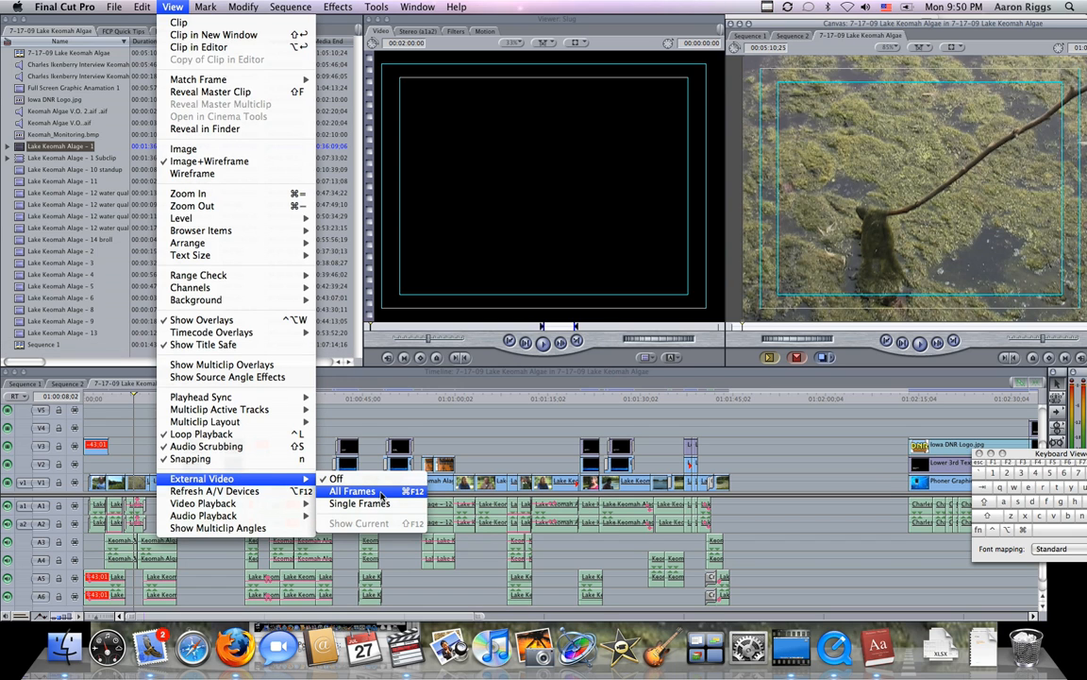
left_click(352, 491)
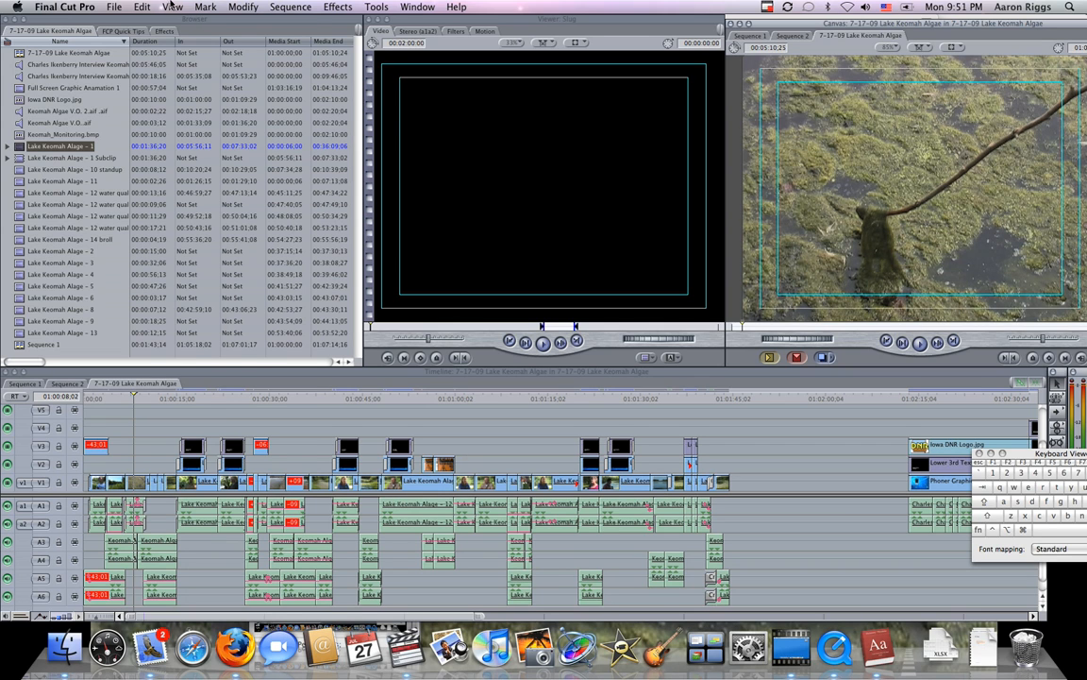
Switch External Video to All Frames so the timeline plays as a full-screen desktop preview
left_click(173, 8)
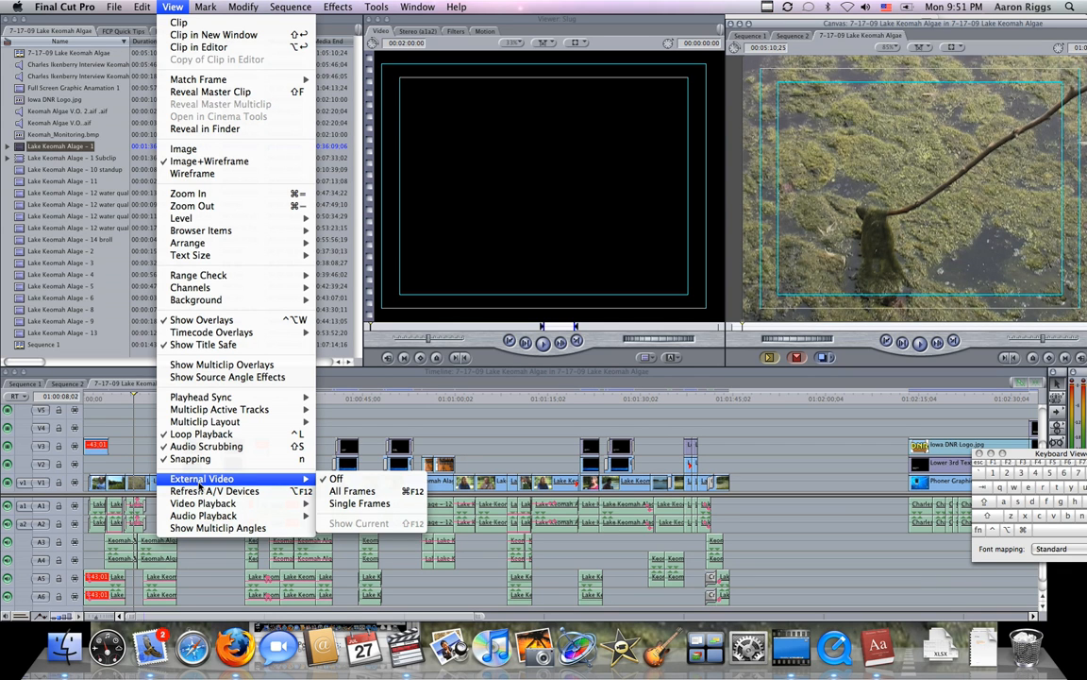
mouse_move(355, 491)
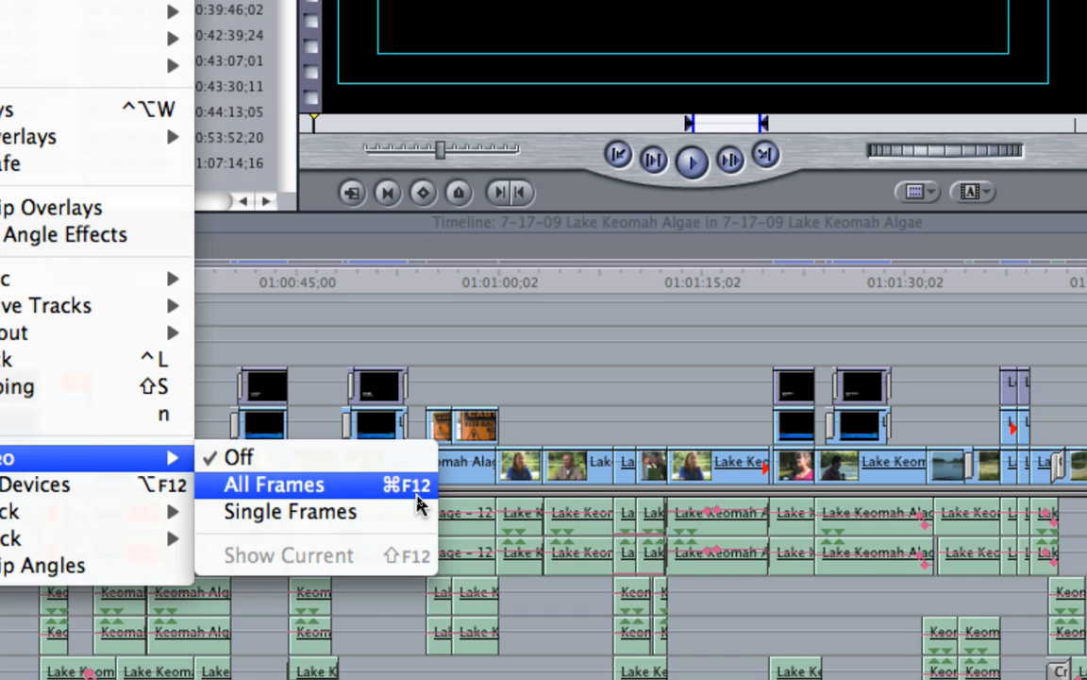
left_click(274, 484)
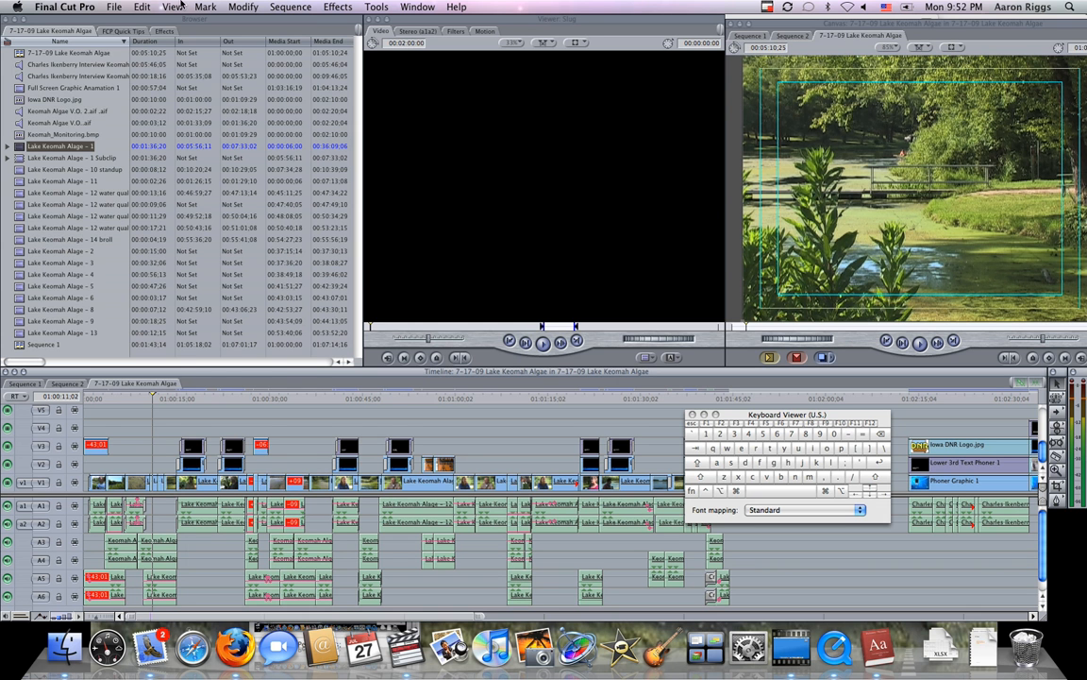
Reopen the View settings to review the video playback destination after the preview
left_click(172, 7)
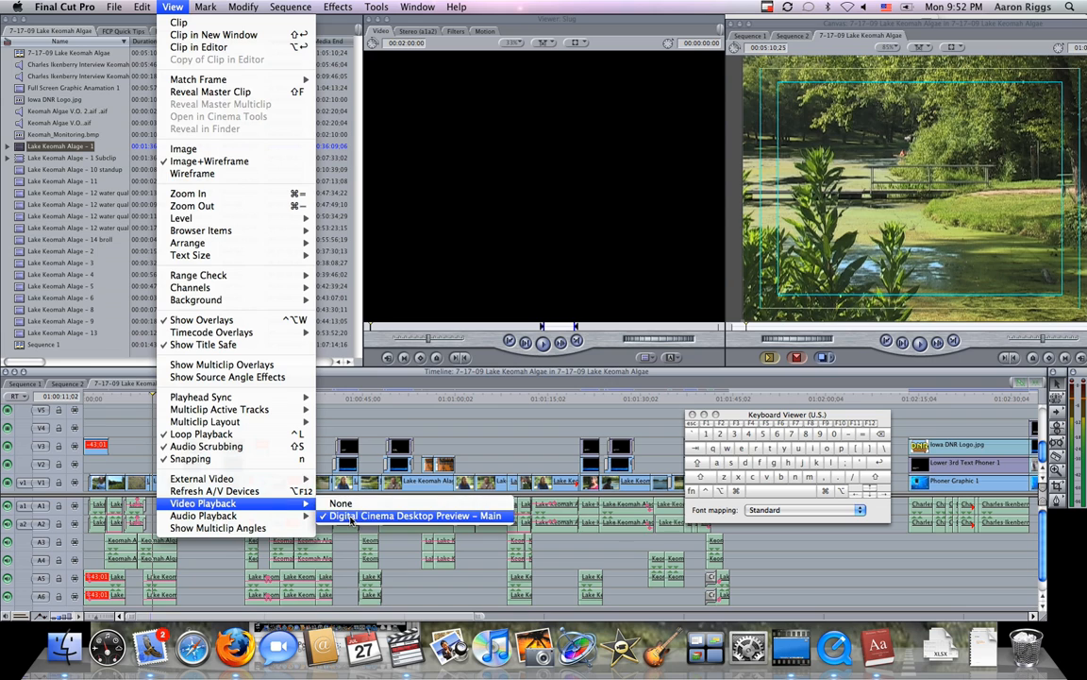